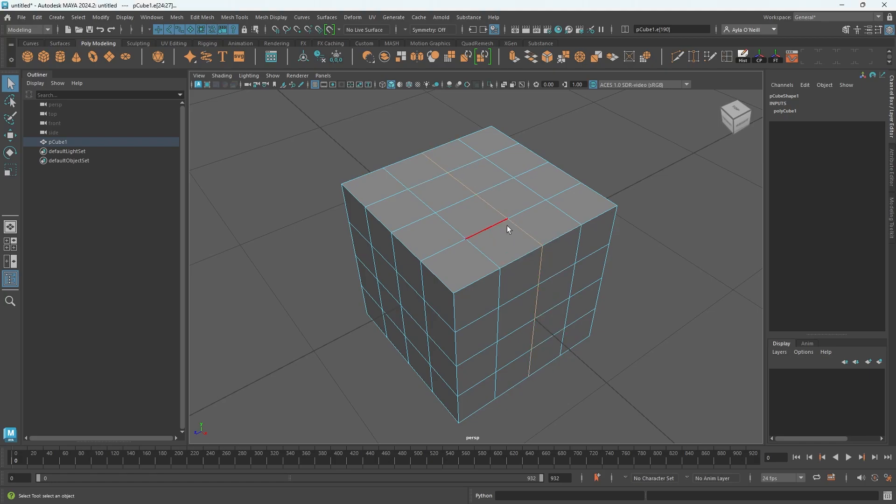
# Select the edge loop across the cube's top and side and delete it with Delete
pyautogui.click(534, 234)
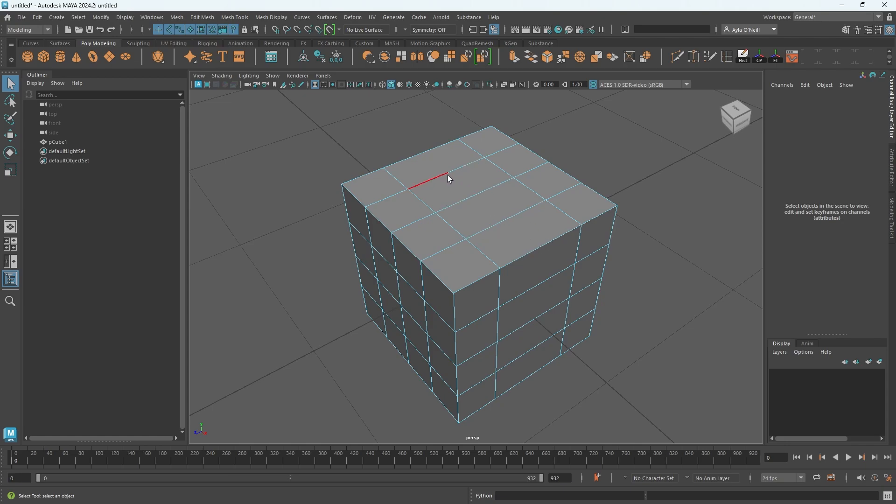
pyautogui.moveTo(478, 199)
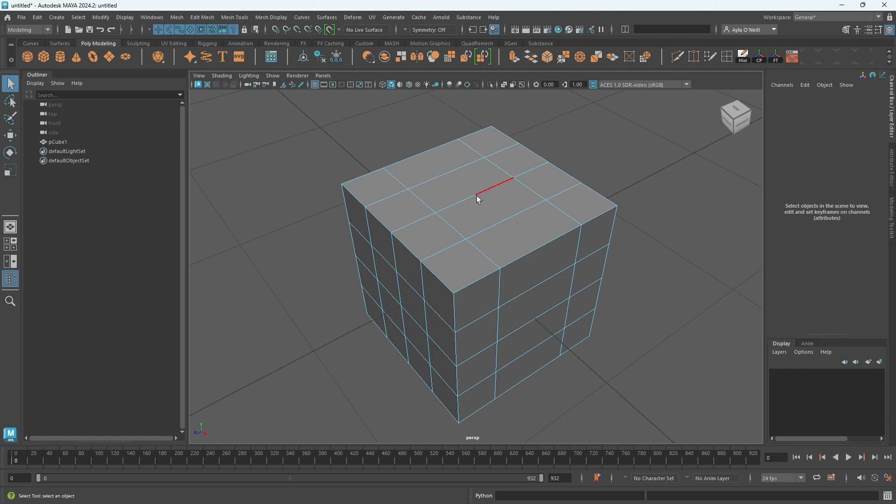
# Switch pCube1 to Vertex mode and orbit around it, exposing stray vertices along the removed loop
pyautogui.rightClick(477, 201)
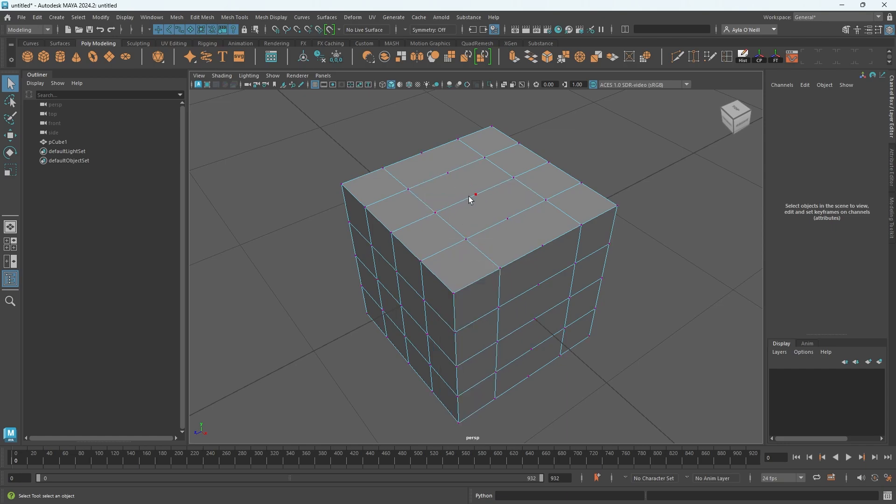
pyautogui.moveTo(471, 197); pyautogui.dragTo(520, 247)
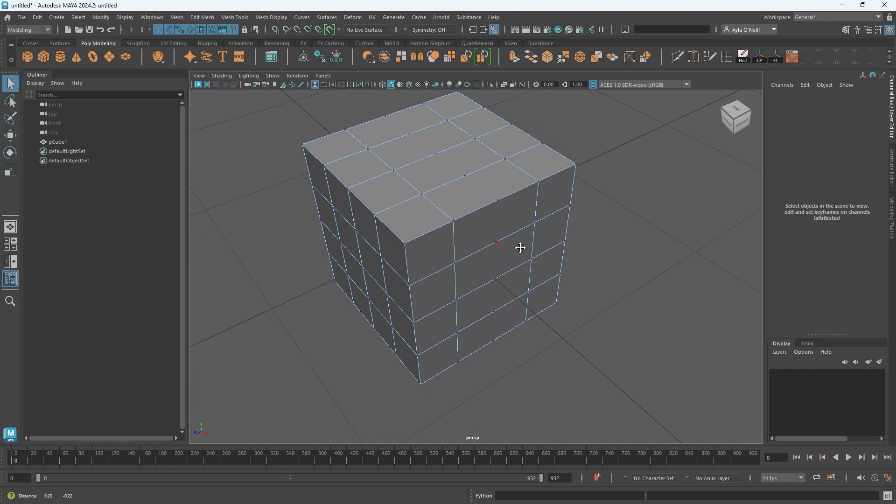
pyautogui.moveTo(519, 248); pyautogui.dragTo(538, 208)
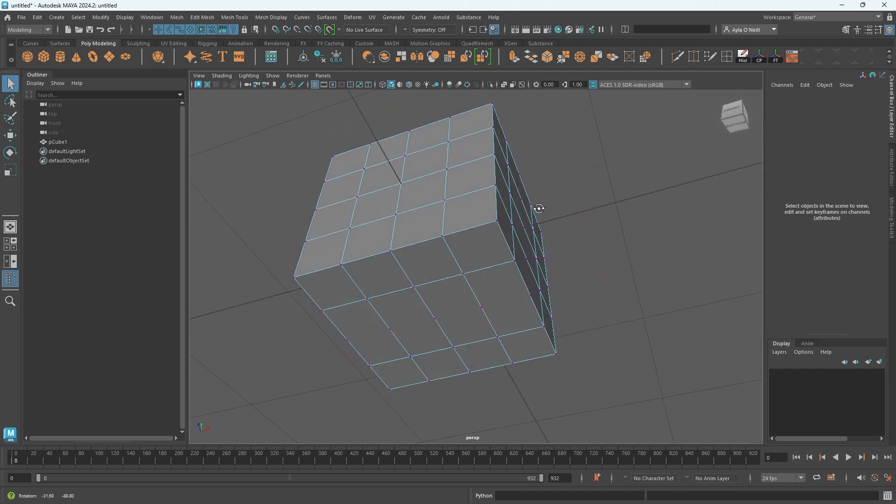
pyautogui.moveTo(539, 208); pyautogui.dragTo(484, 291)
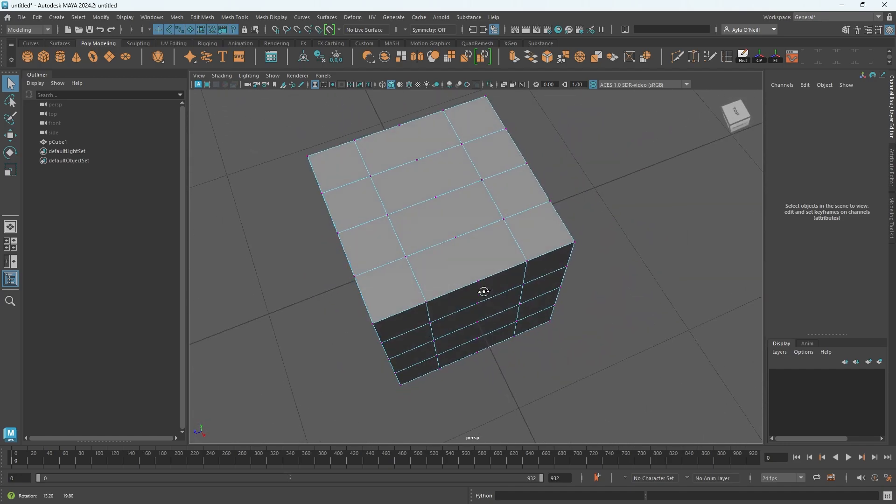
pyautogui.moveTo(484, 291); pyautogui.dragTo(492, 289)
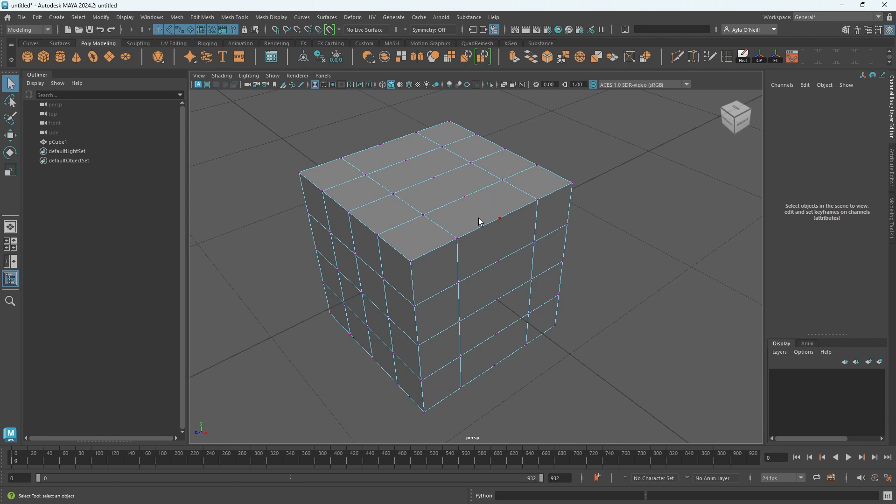
# Undo the delete, reselect the loop and remove it with Delete Edge so no vertices remain
pyautogui.click(497, 228)
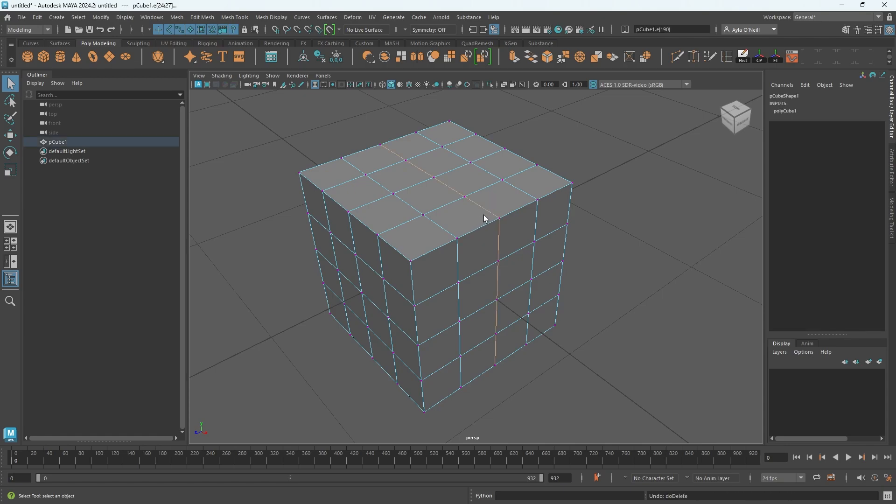
pyautogui.click(497, 217)
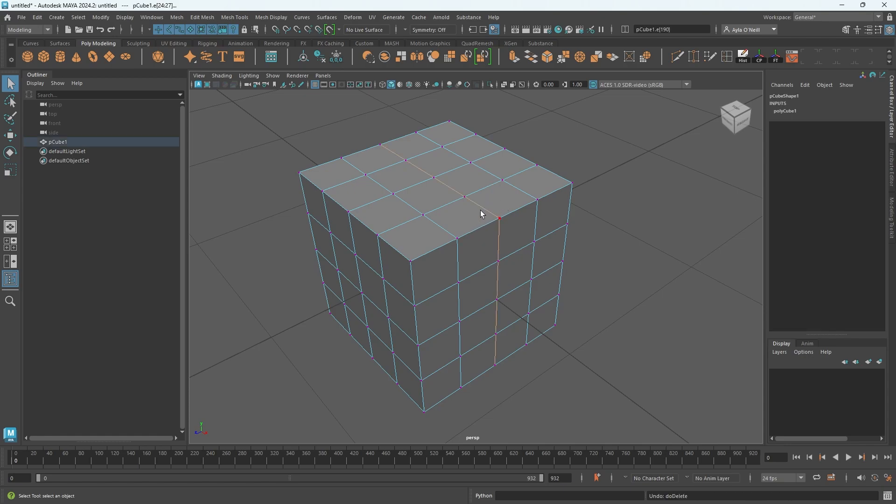
pyautogui.rightClick(481, 208)
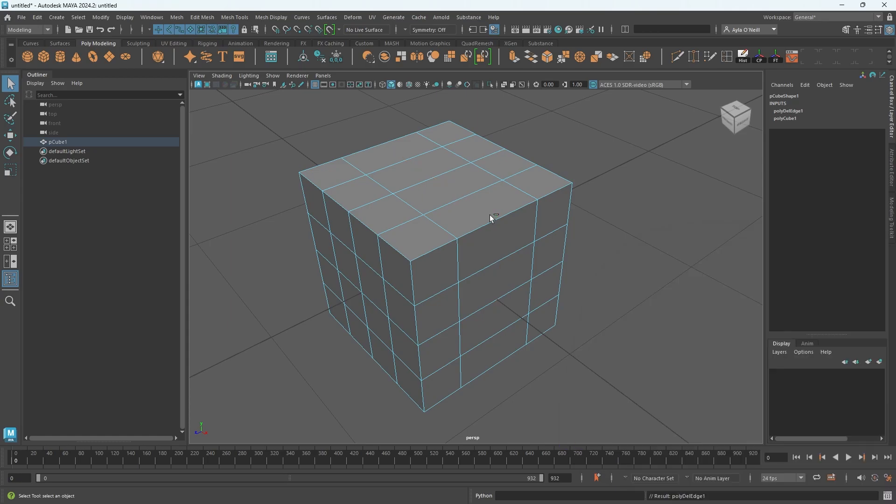
# Switch pCube1 to Vertex mode to confirm no vertices remain along the removed loop
pyautogui.click(431, 179)
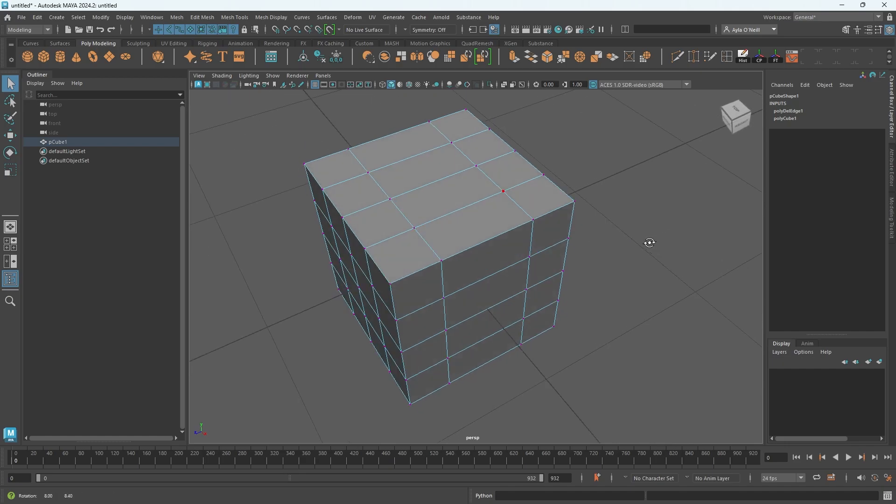
pyautogui.moveTo(650, 243); pyautogui.dragTo(604, 228)
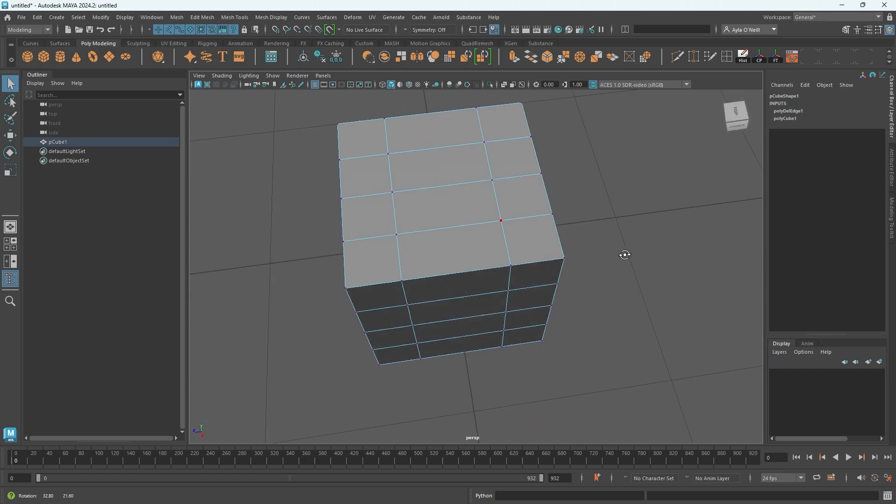
pyautogui.moveTo(623, 254); pyautogui.dragTo(651, 236)
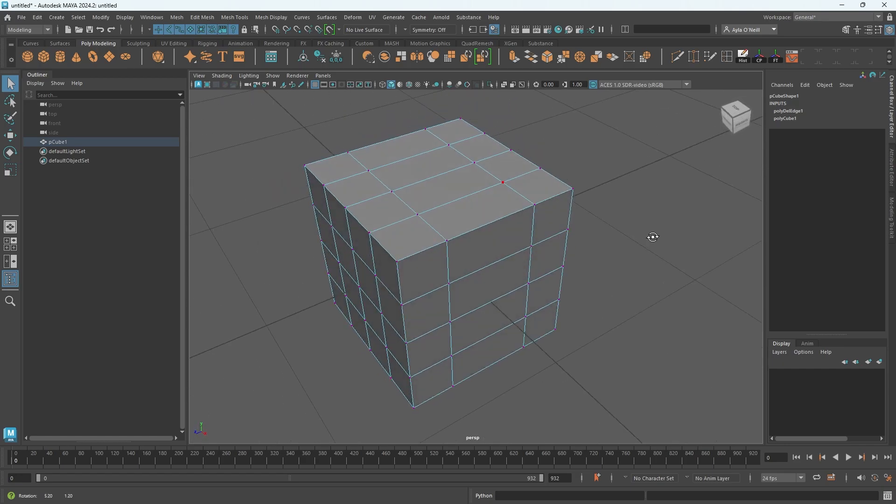